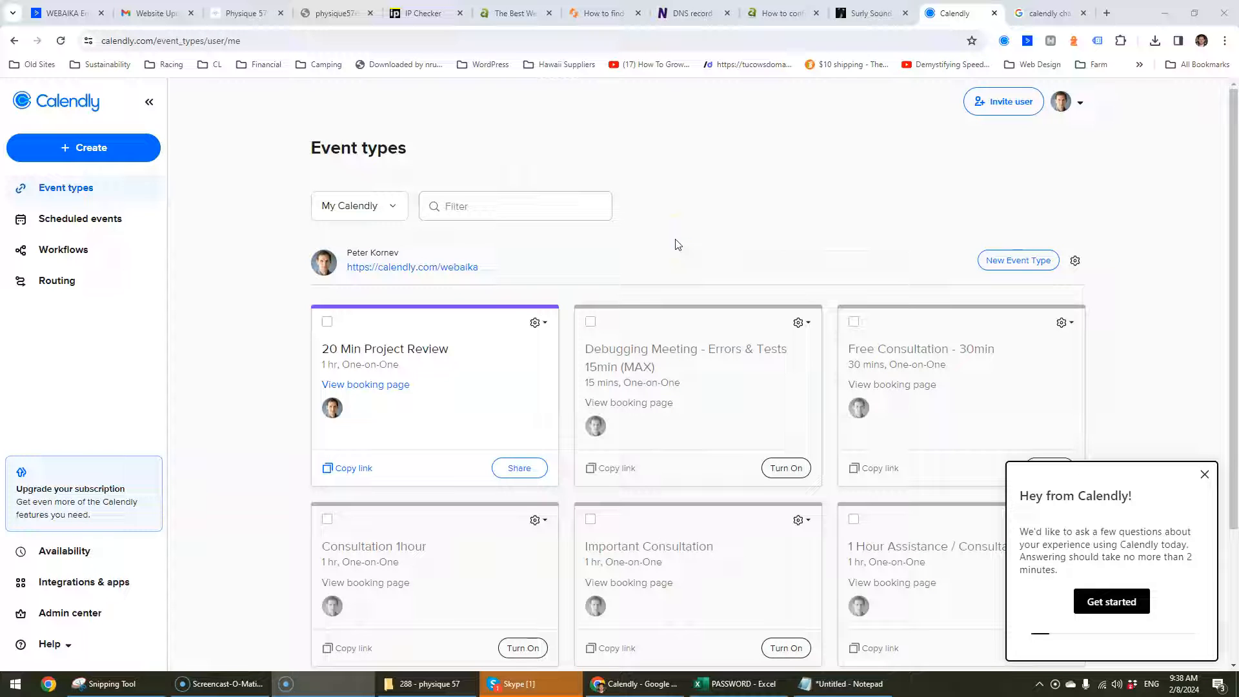
mouse_move(223, 244)
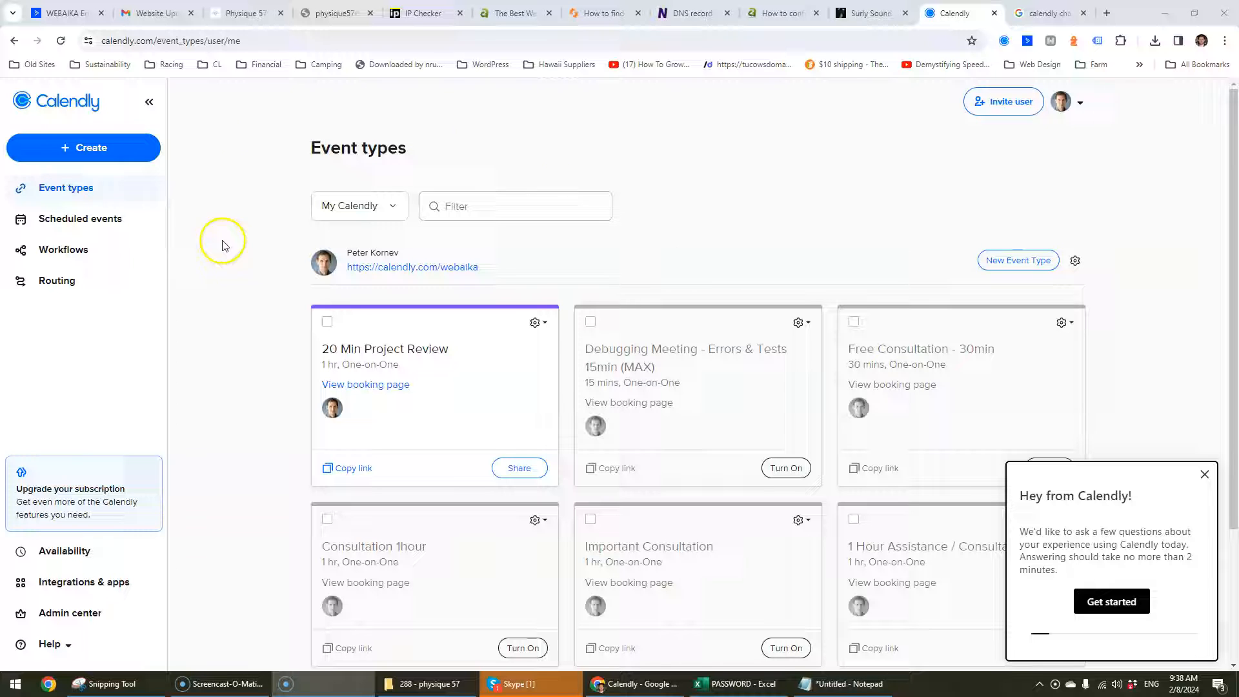
mouse_move(345, 338)
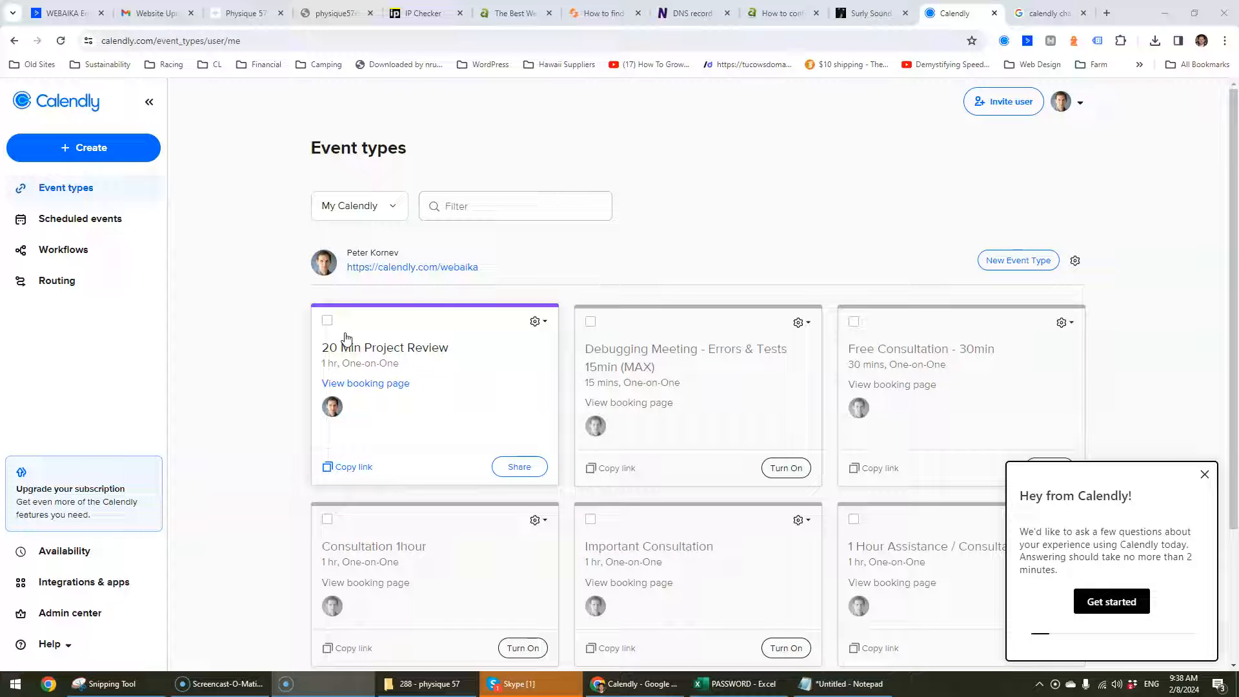
mouse_move(442, 338)
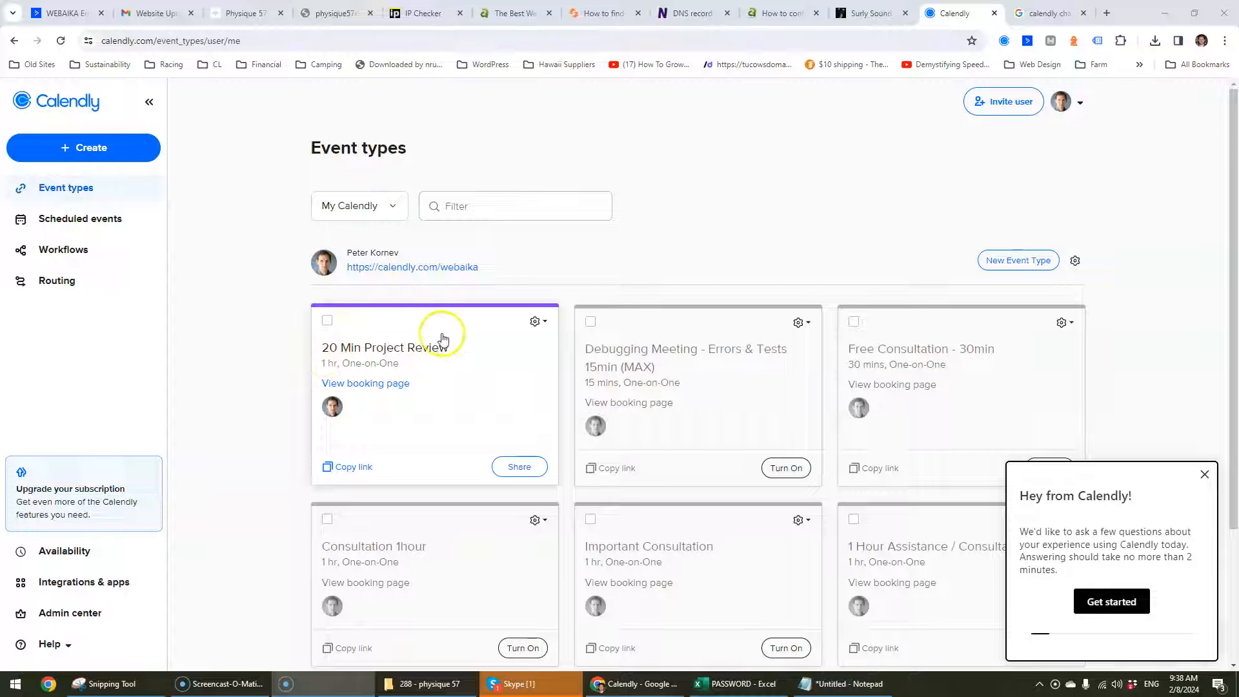
mouse_move(357, 351)
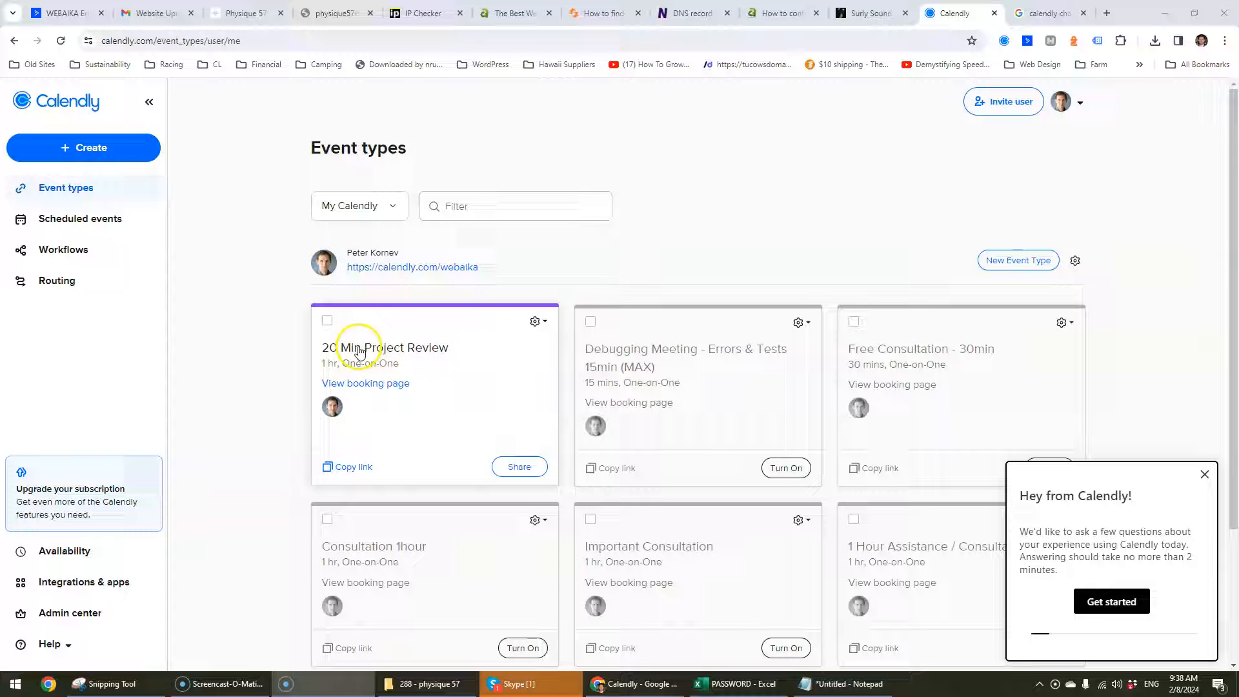
Open the 20 Min Project Review event's details for editing its name.
click(384, 347)
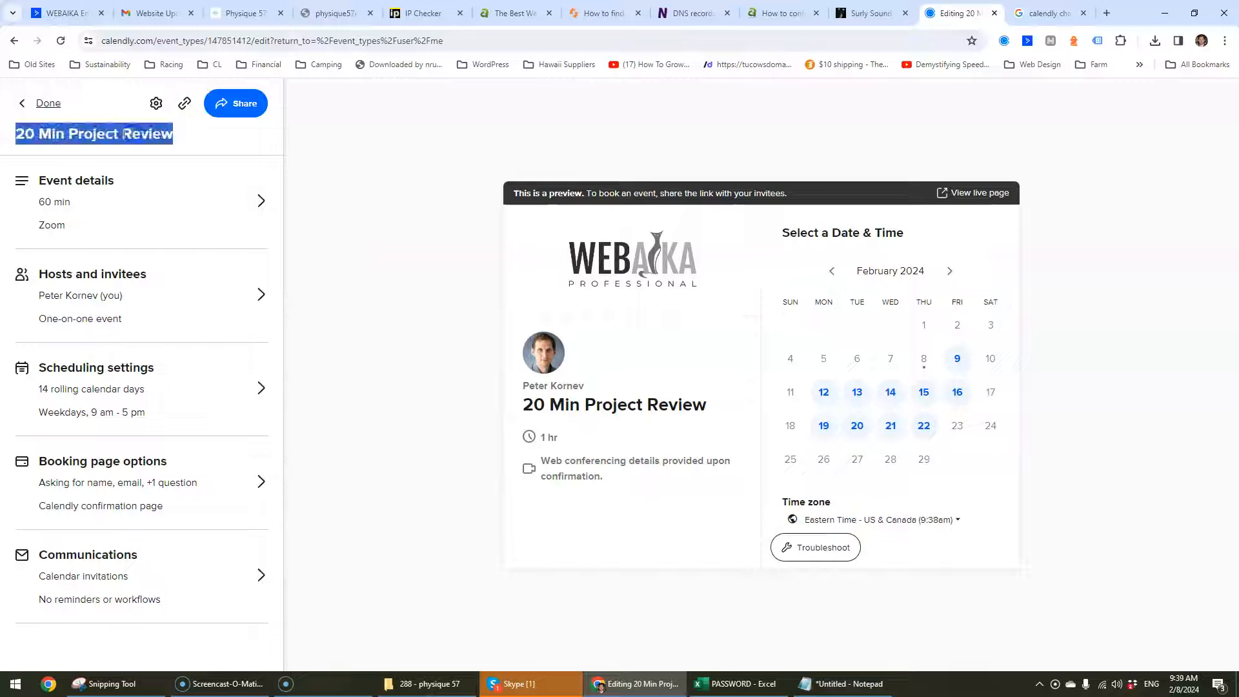
double_click(94, 133)
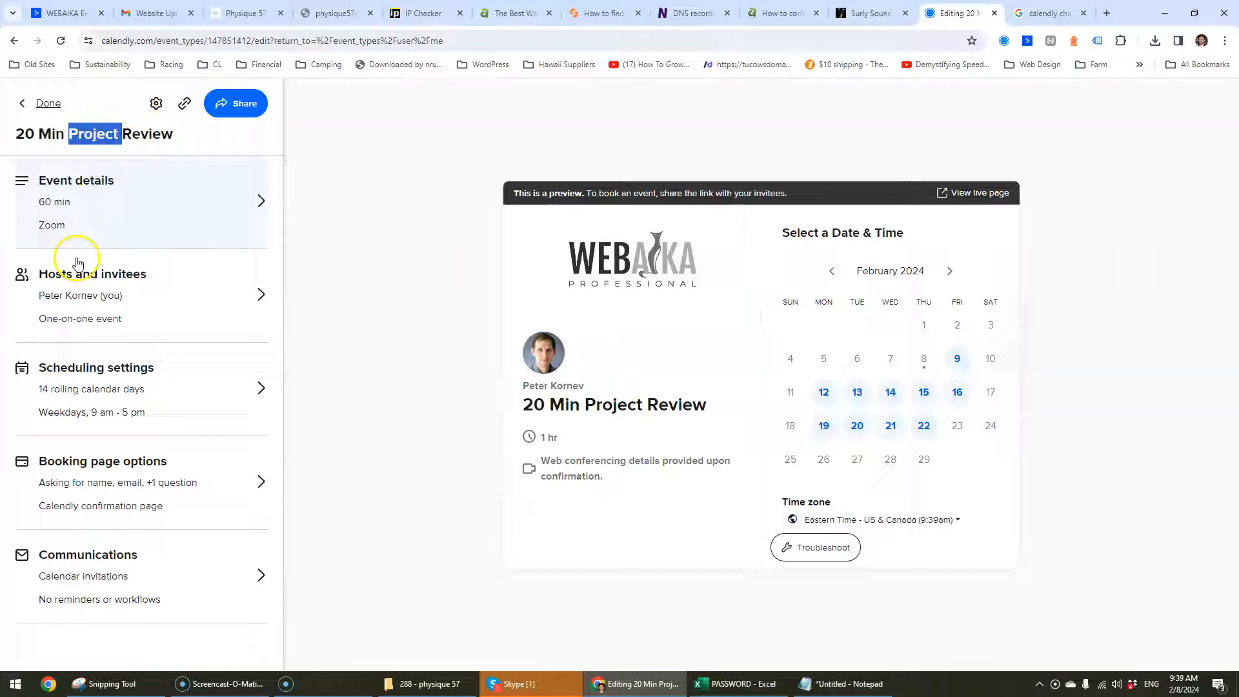
mouse_move(125, 171)
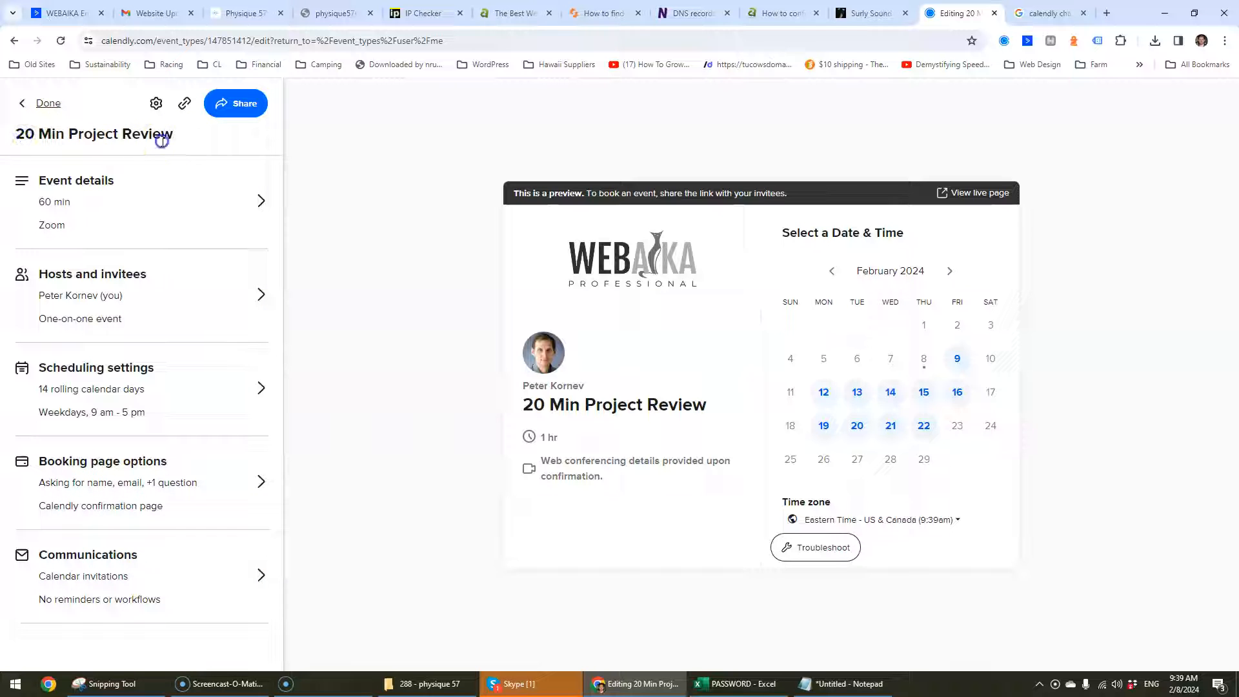
mouse_move(320, 166)
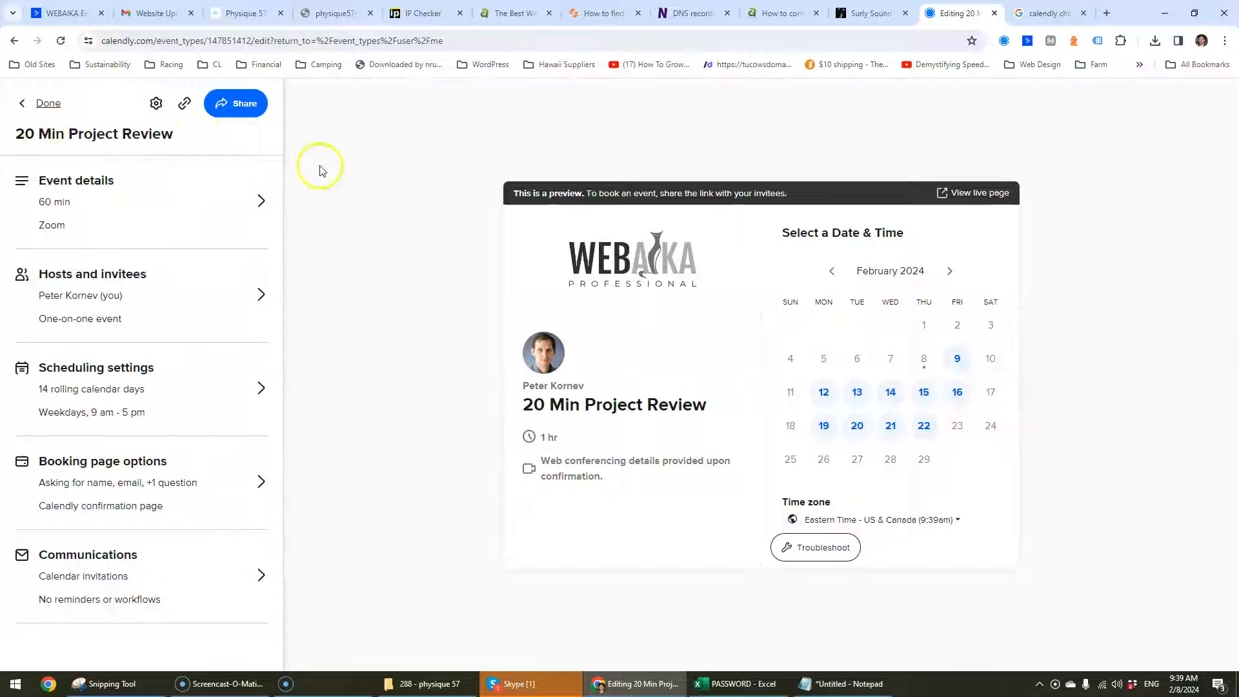
mouse_move(218, 203)
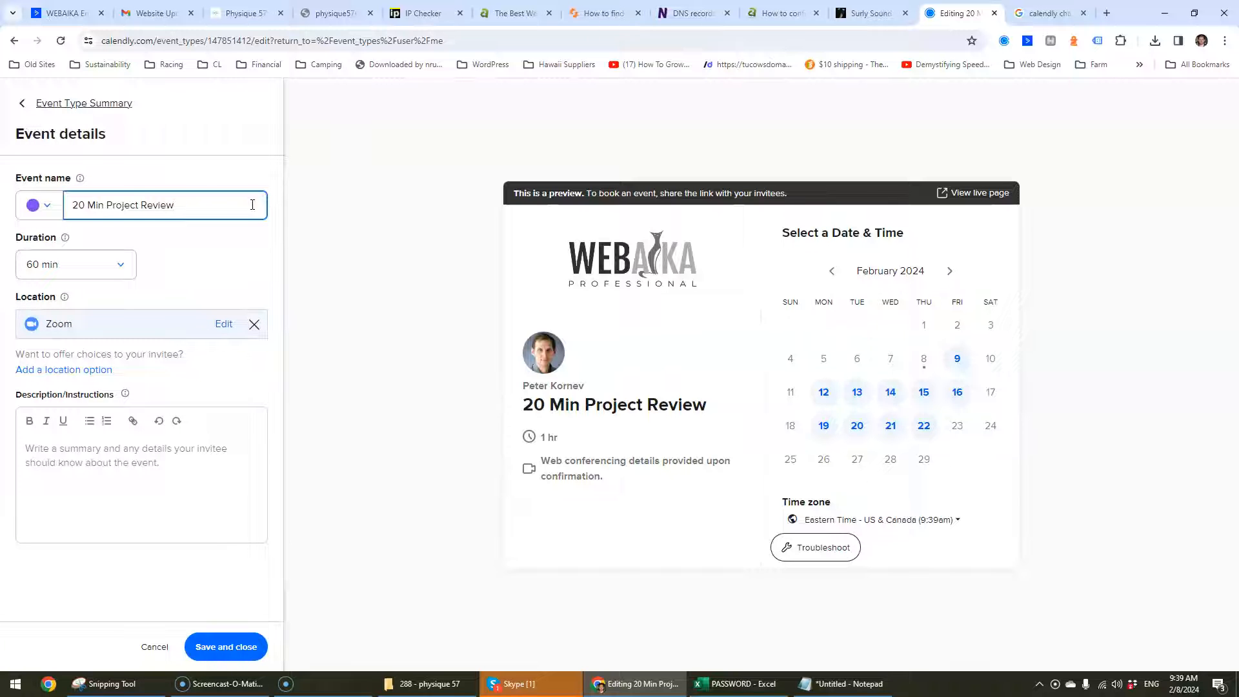
Change the event name to '60 Min Project Review' and save and close.
double_click(89, 205)
text(6)
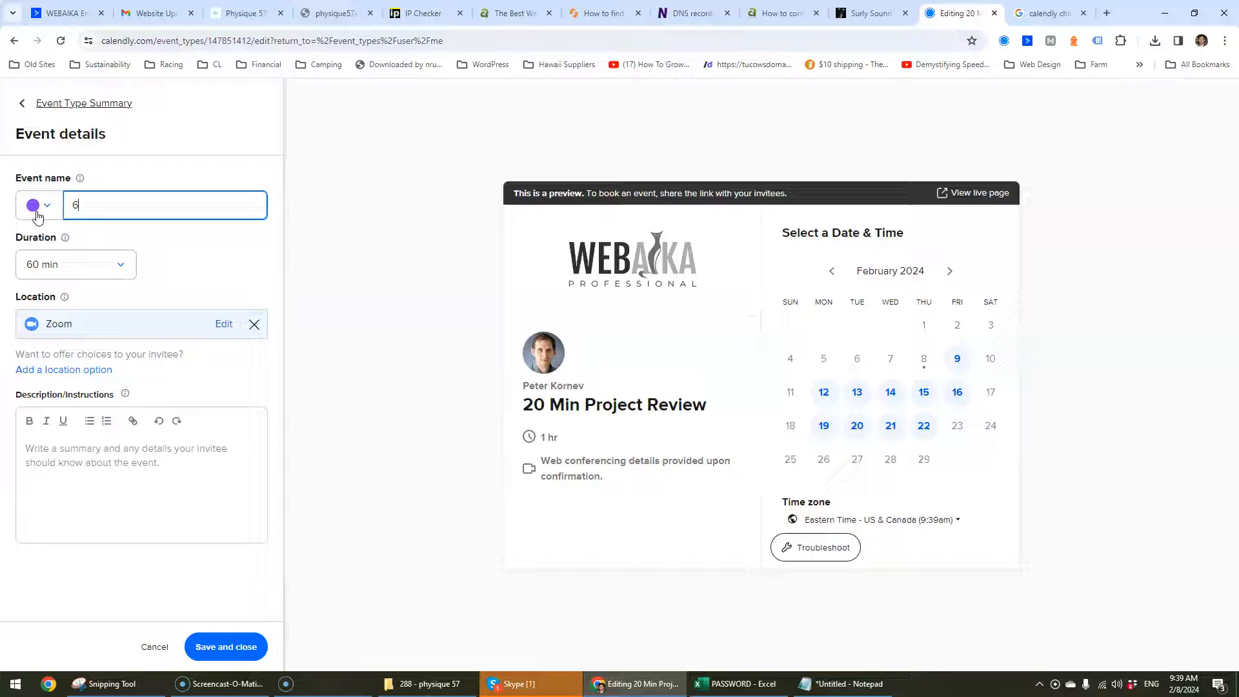
text(20 Min Project Review)
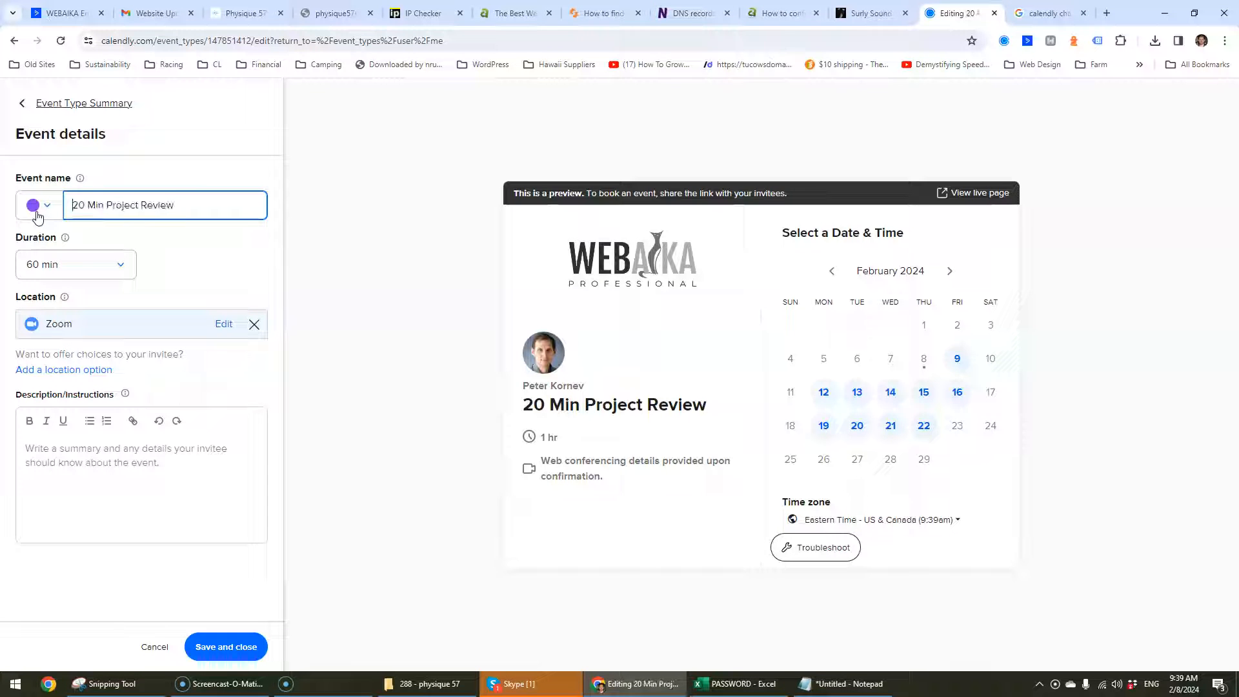
text(60)
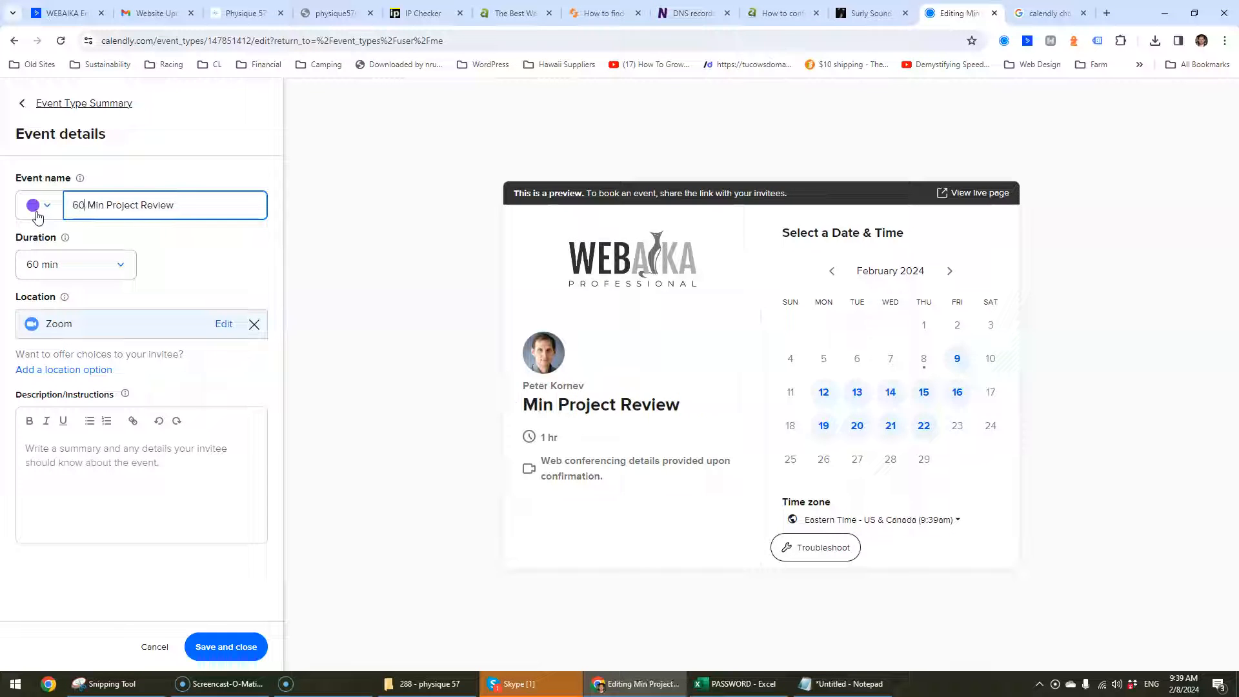
text(60)
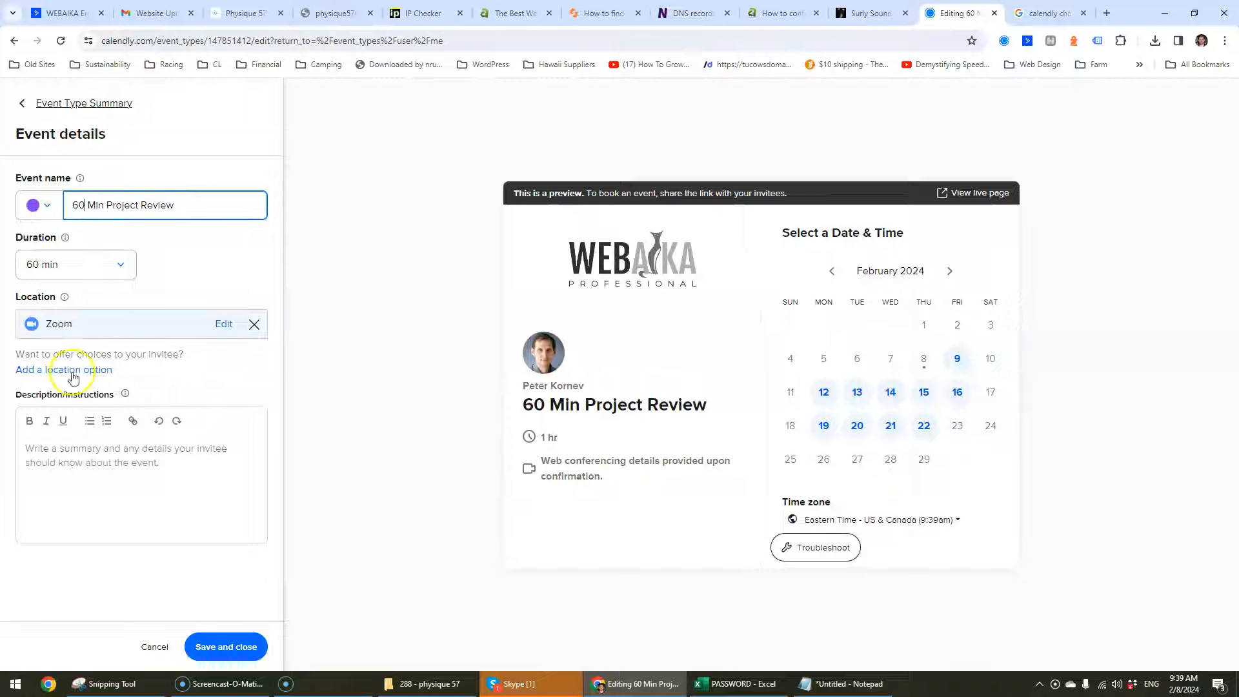
click(225, 645)
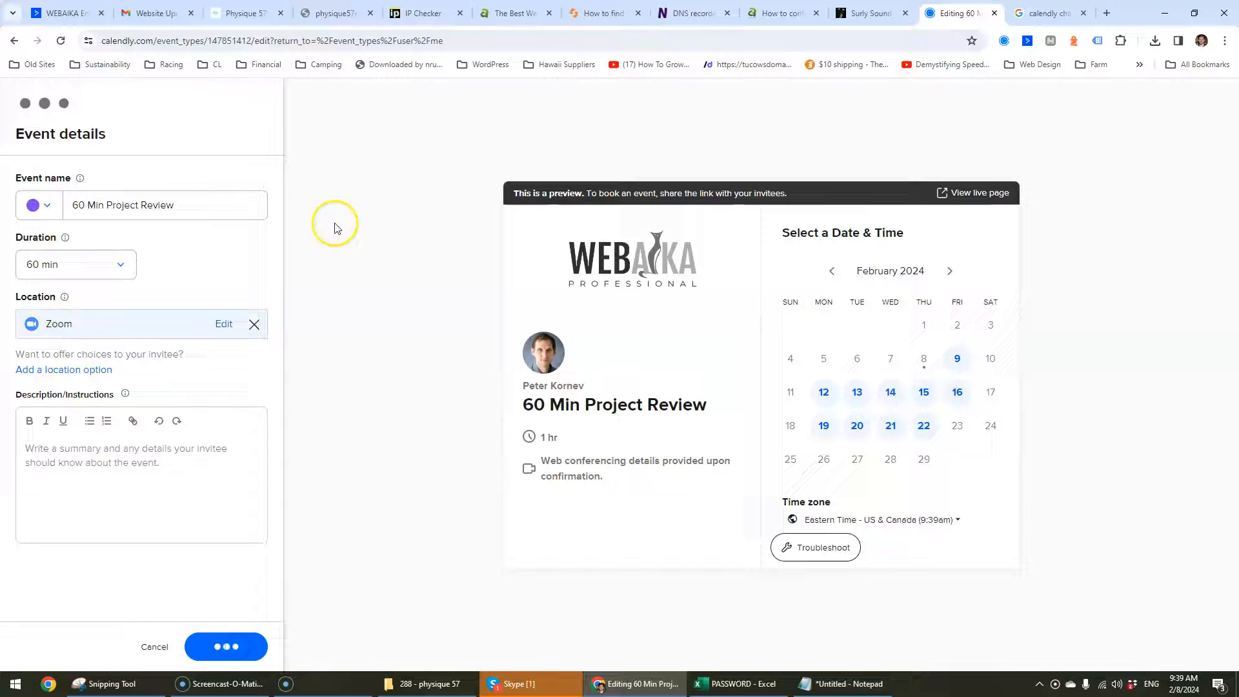
Return to the Event types list showing the renamed 60 Min Project Review event.
click(225, 645)
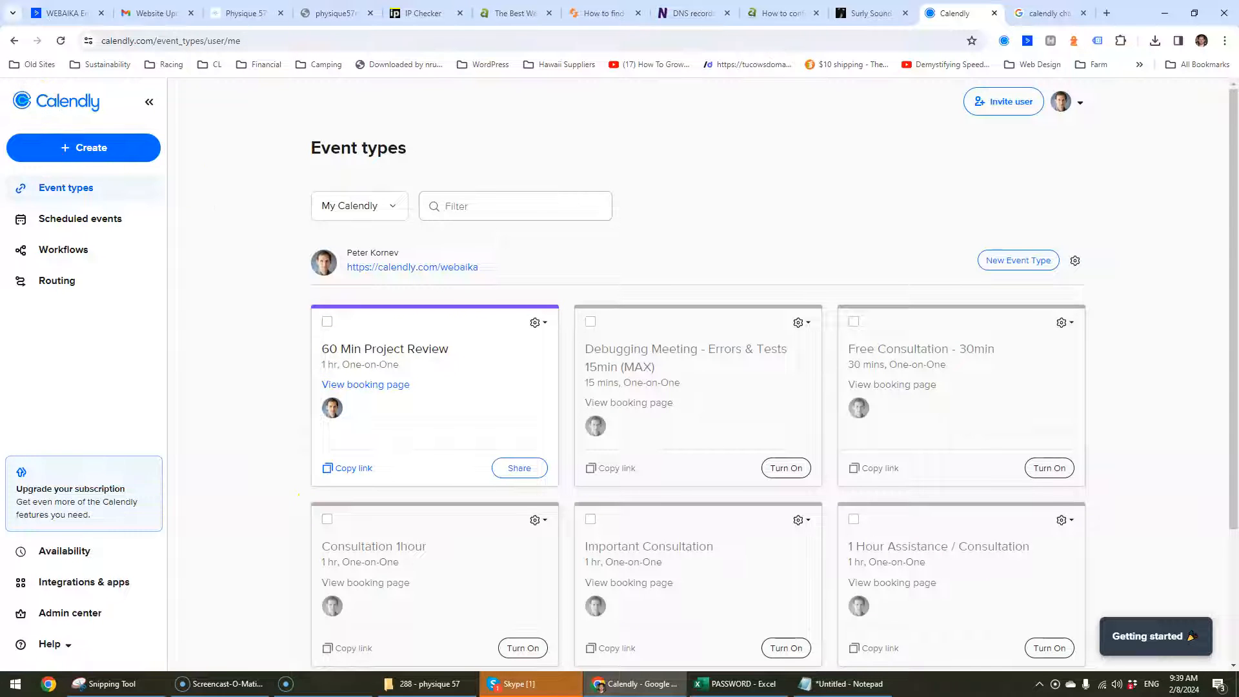
mouse_move(928, 238)
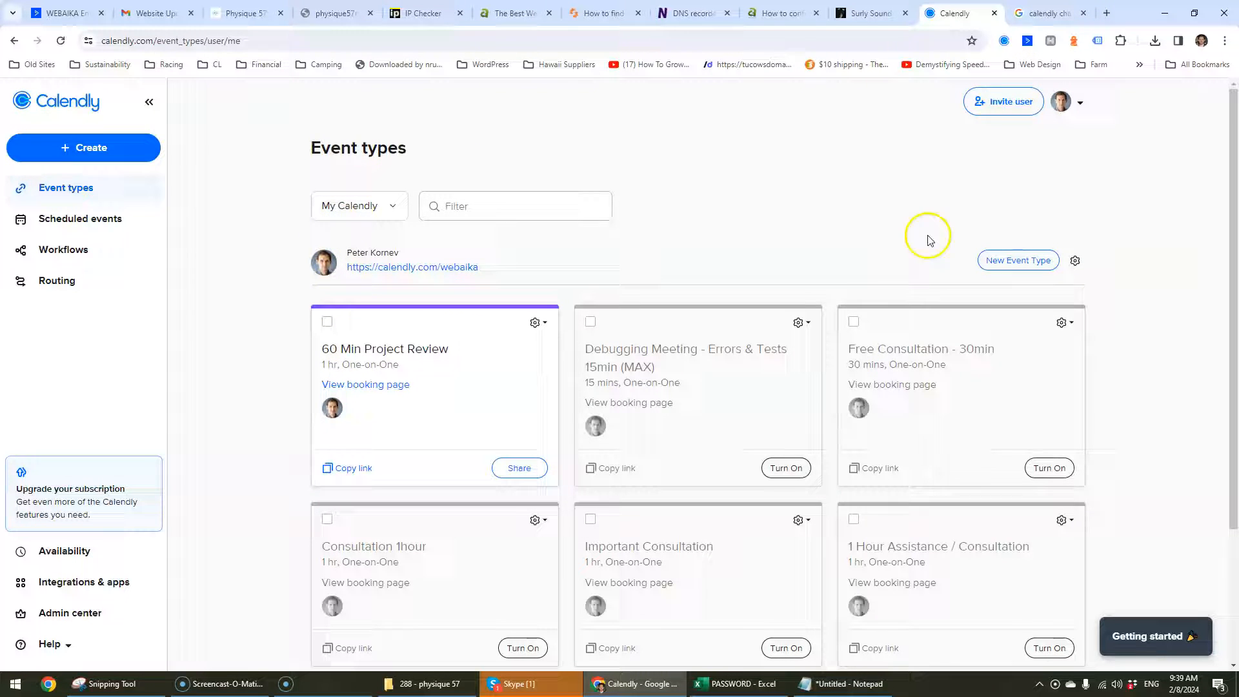
Load webaika.com in a new tab and scroll to the Our Services section.
click(1107, 13)
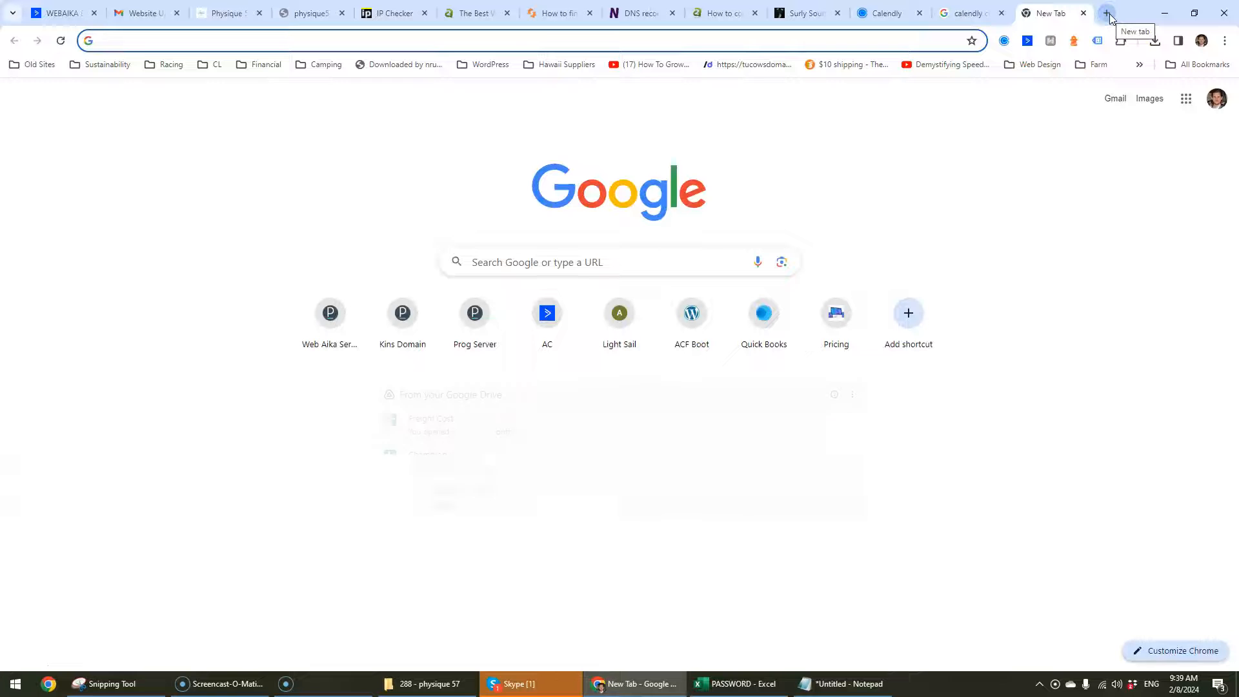
text(webaika.com)
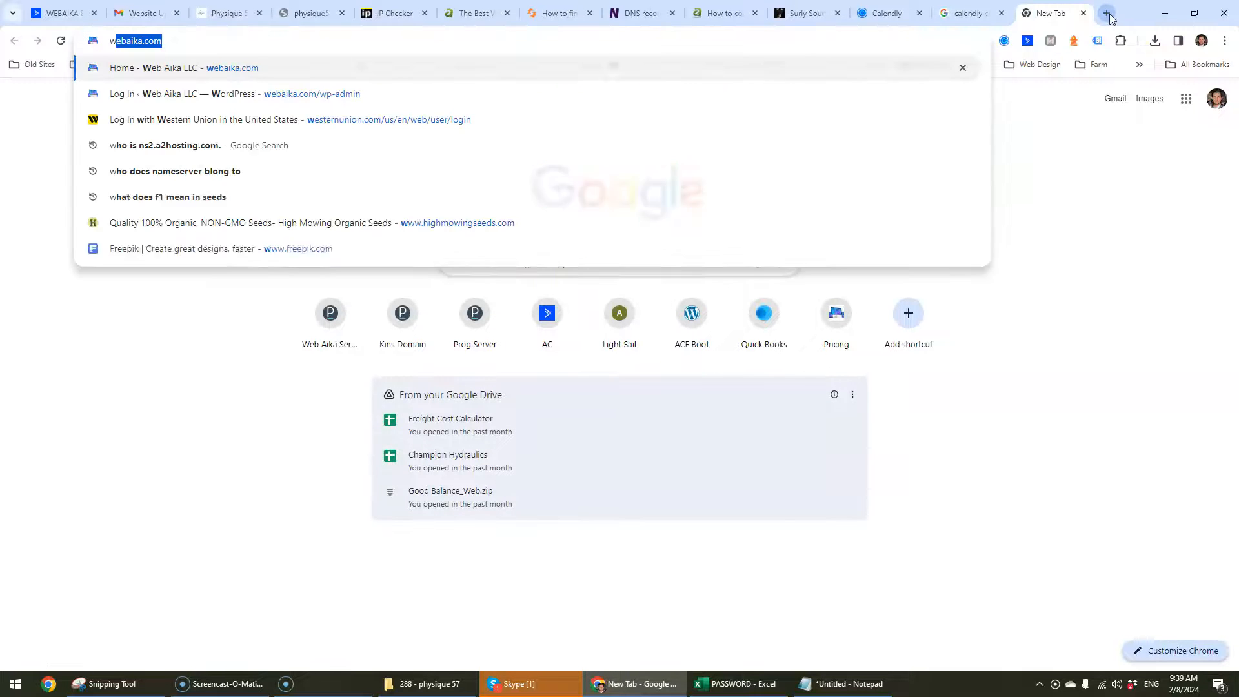
key(Return)
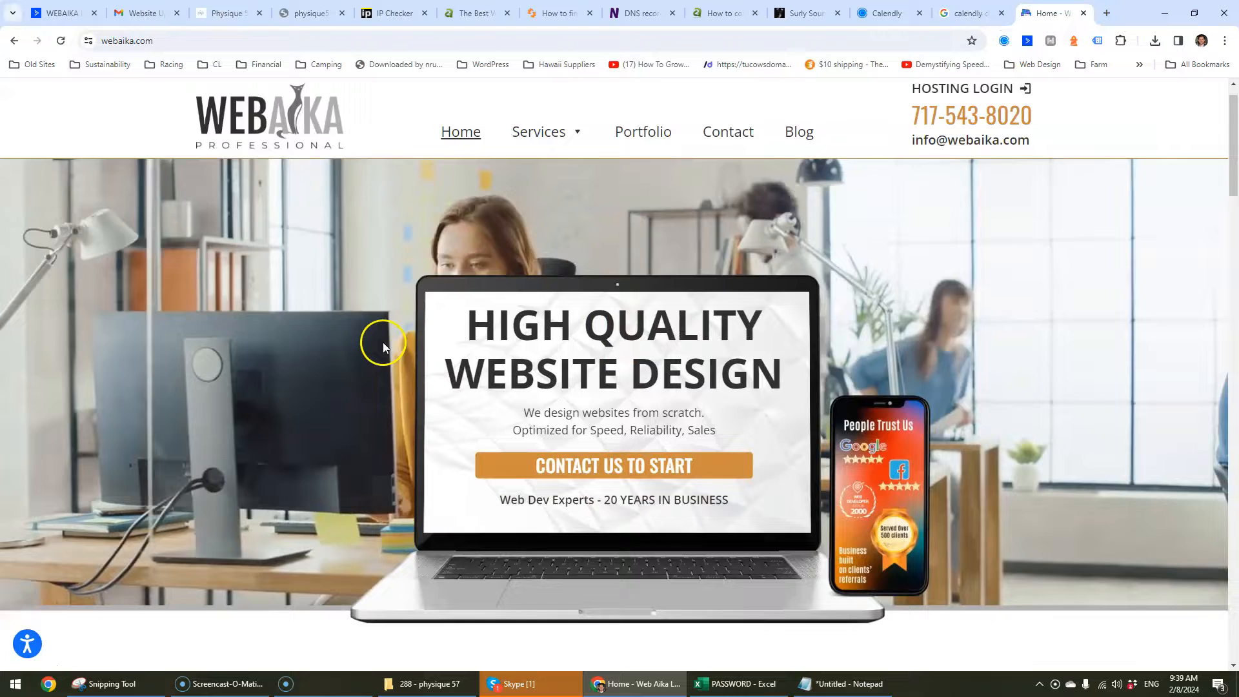
scroll(down, 3)
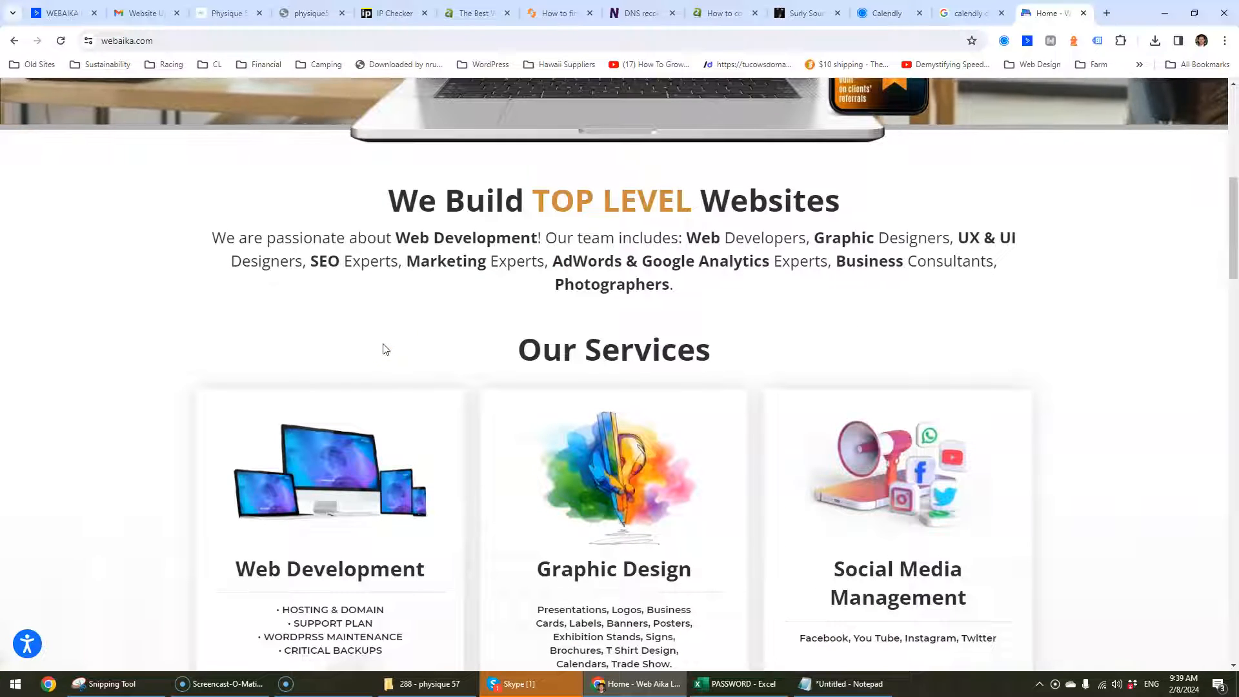